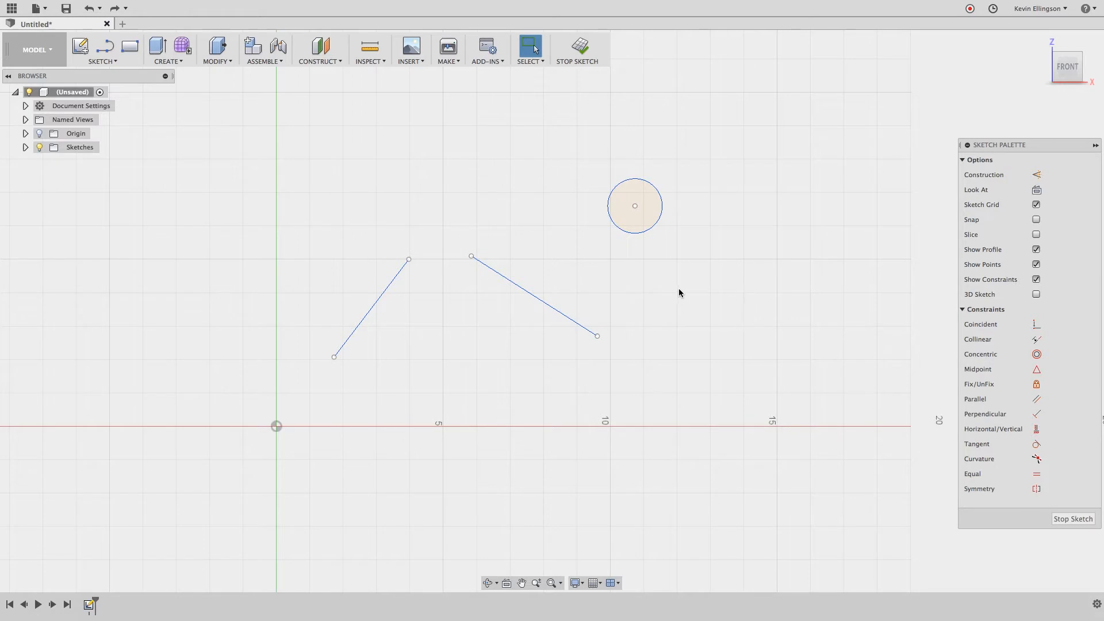
{"action": "mouse_move", "coordinate": [400, 267]}
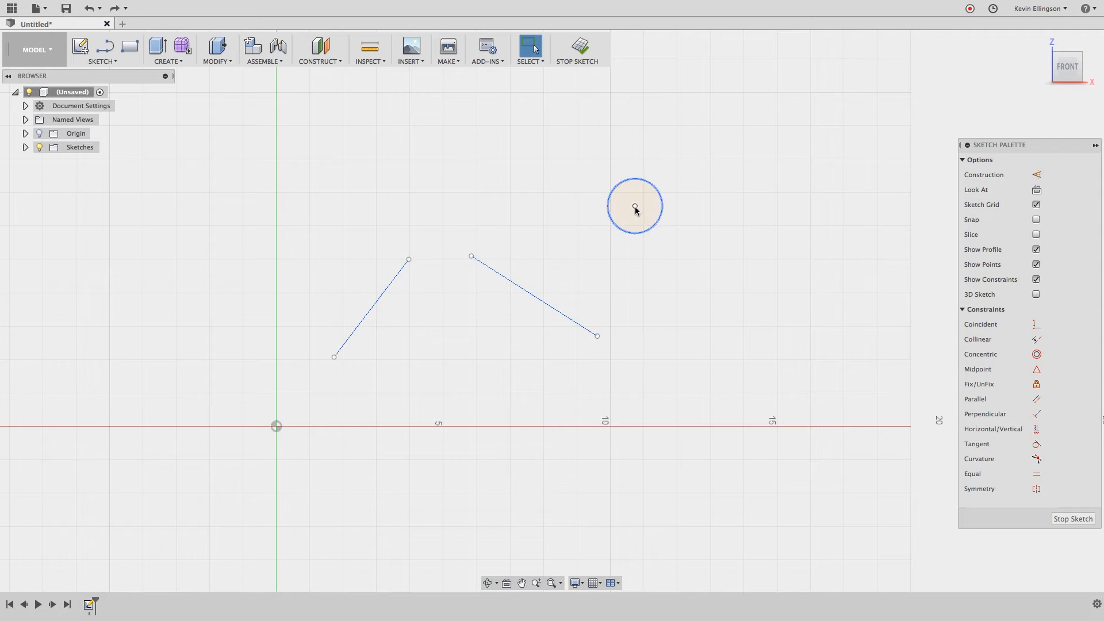
{"action": "mouse_move", "coordinate": [414, 395]}
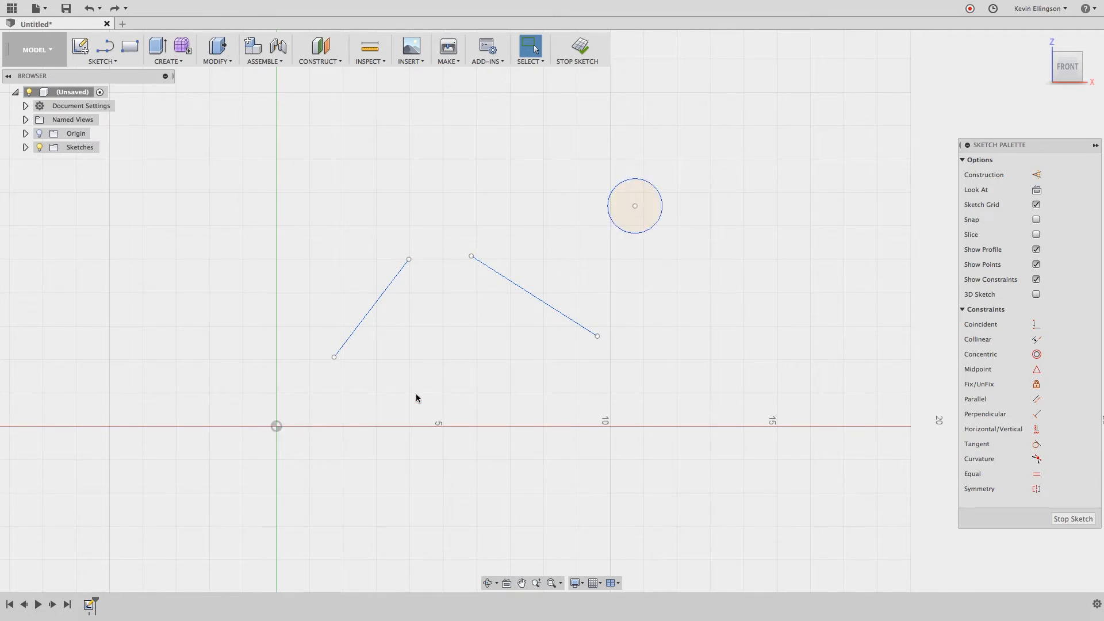
{"action": "mouse_move", "coordinate": [764, 331]}
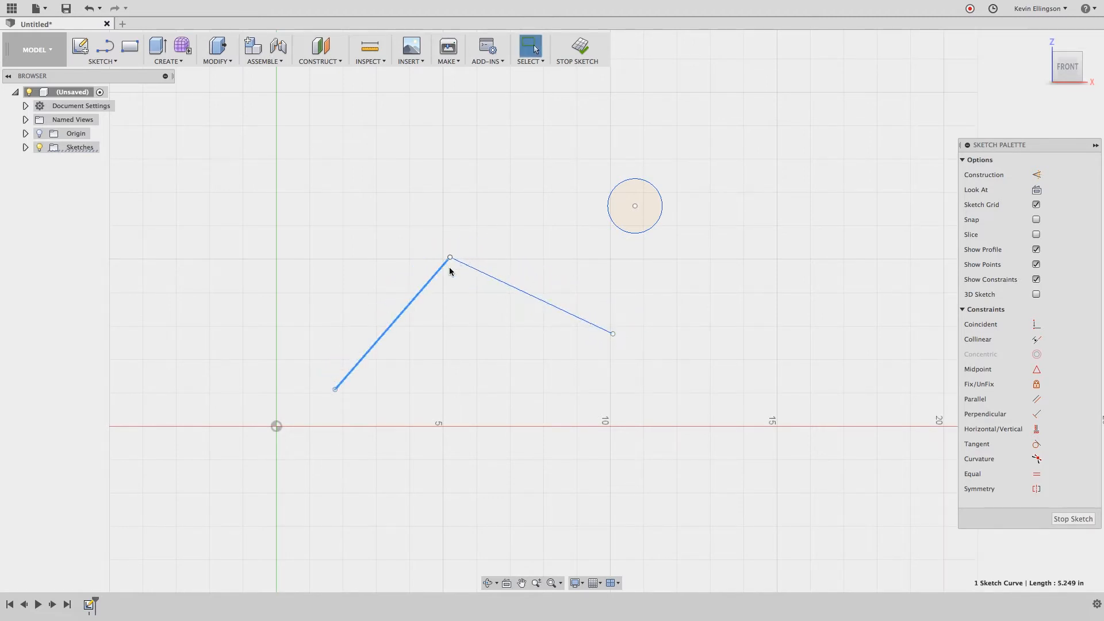
- Deselect after joining the two lines at a shared corner endpoint
{"action": "left_click", "coordinate": [440, 325]}
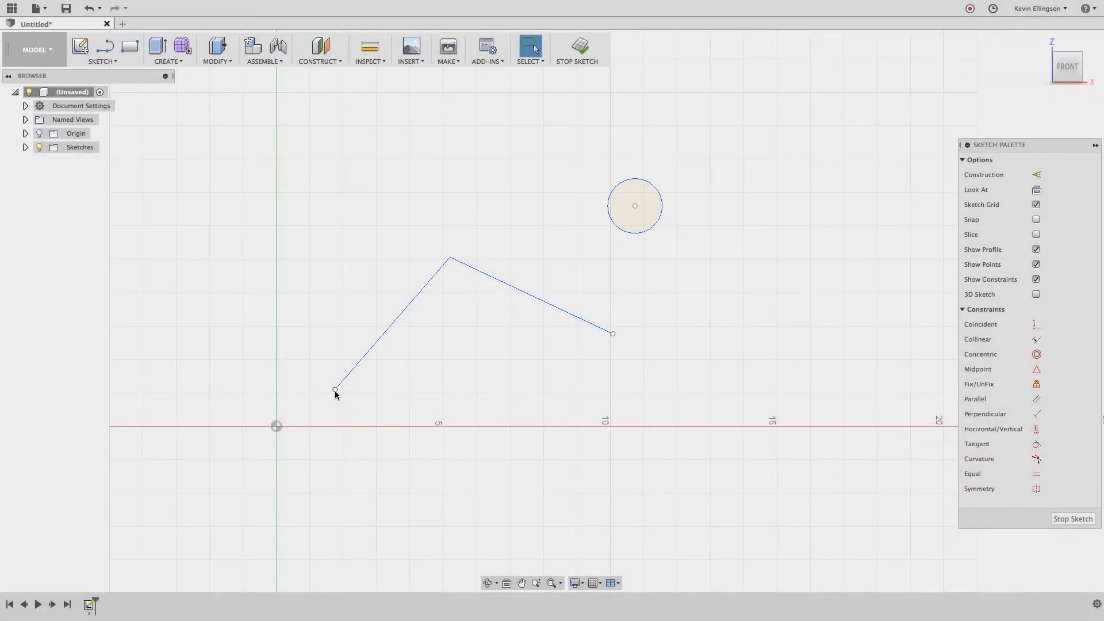
{"action": "mouse_move", "coordinate": [385, 427]}
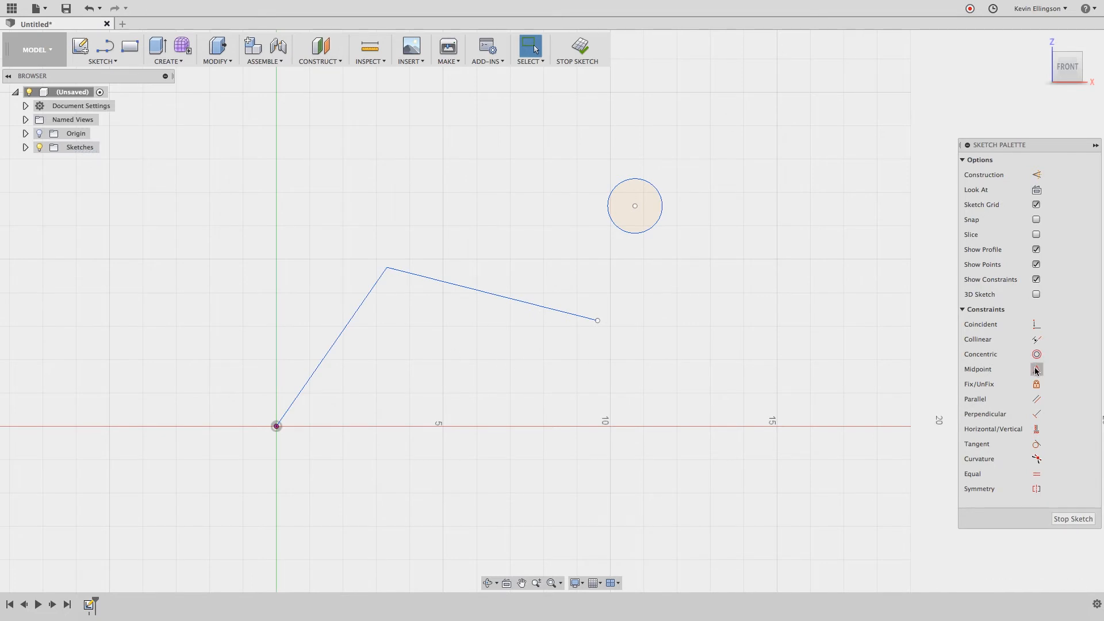
{"action": "mouse_move", "coordinate": [615, 358]}
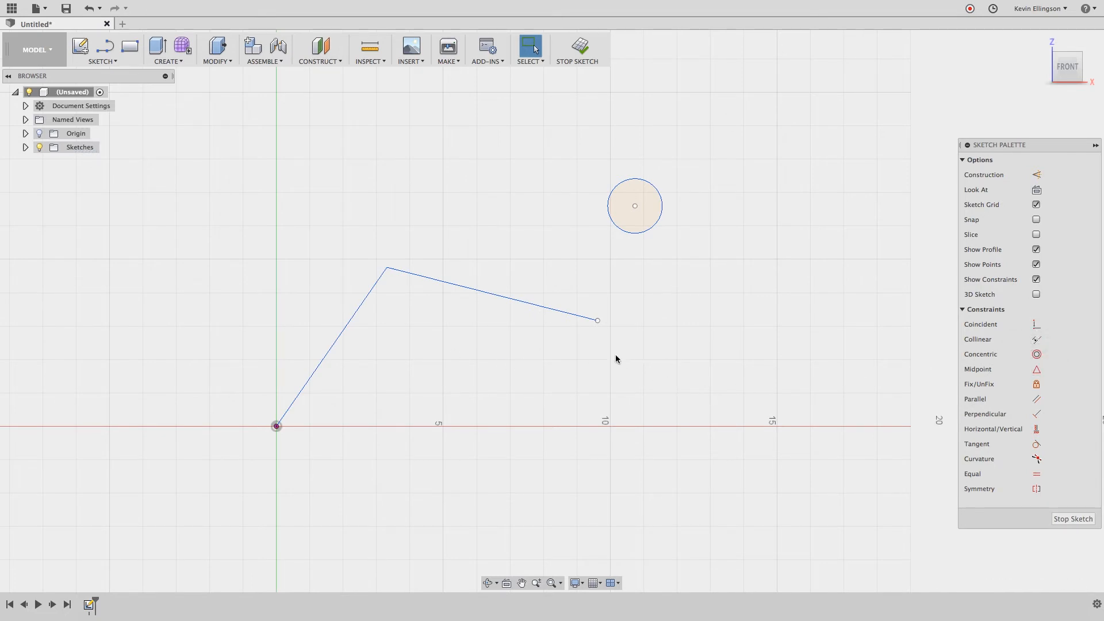
{"action": "mouse_move", "coordinate": [457, 275]}
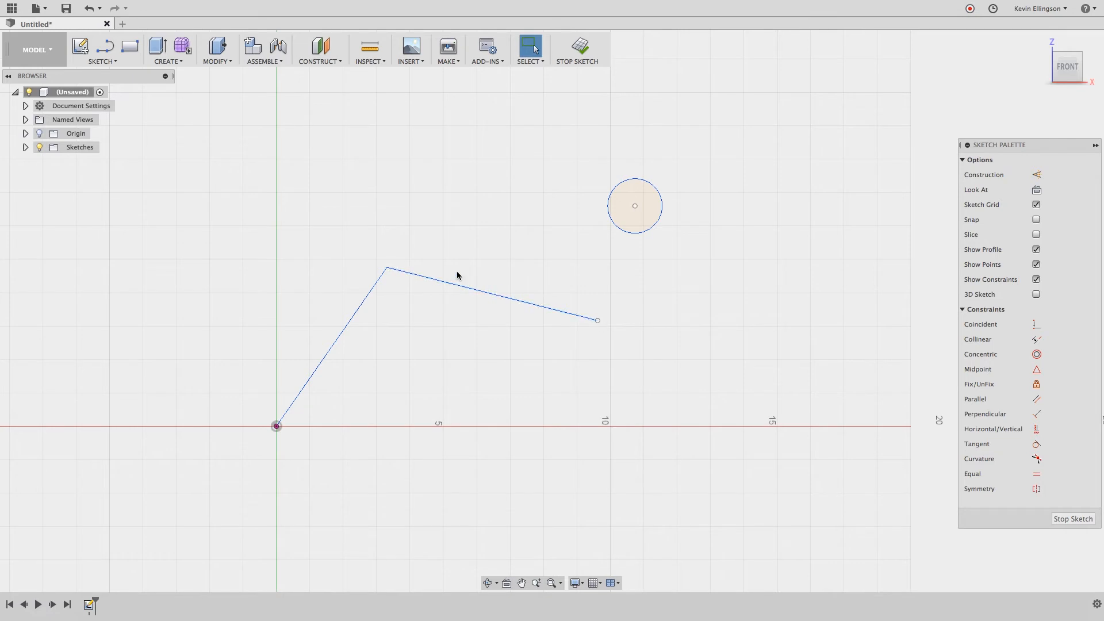
{"action": "mouse_move", "coordinate": [648, 330]}
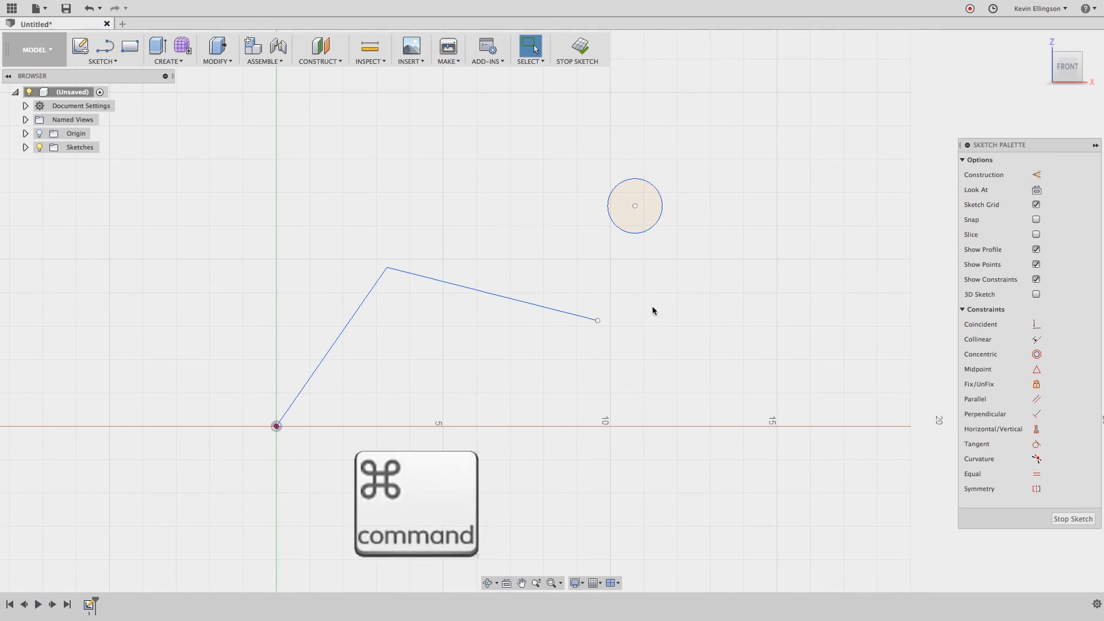
- Apply a Coincident constraint between the circle's centre and the line's free endpoint
{"action": "key", "text": "Ctrl"}
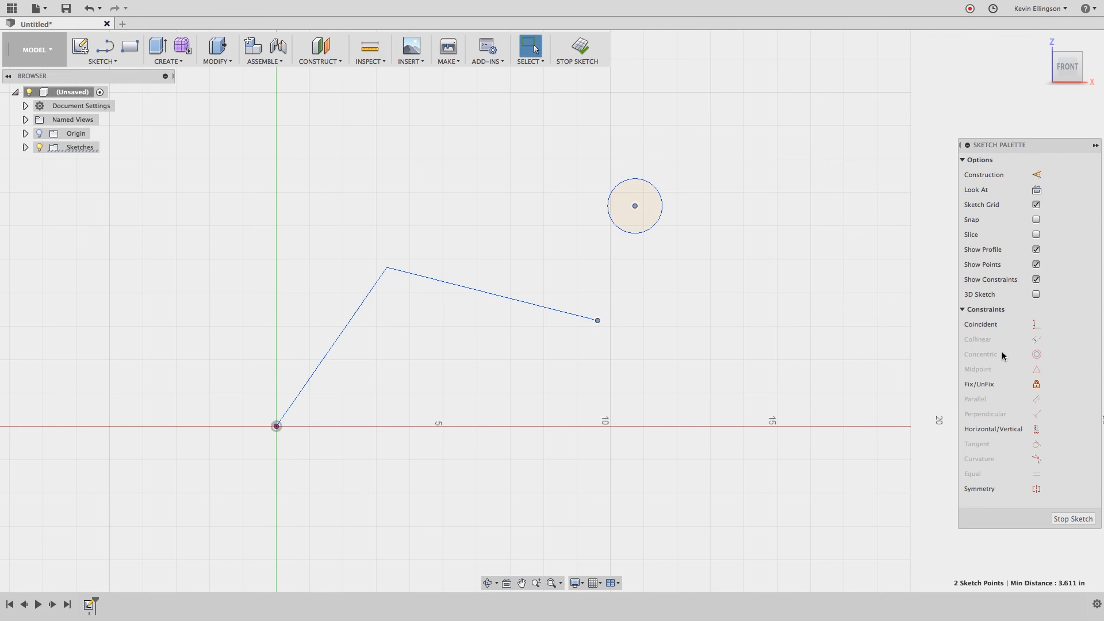
{"action": "mouse_move", "coordinate": [1036, 324]}
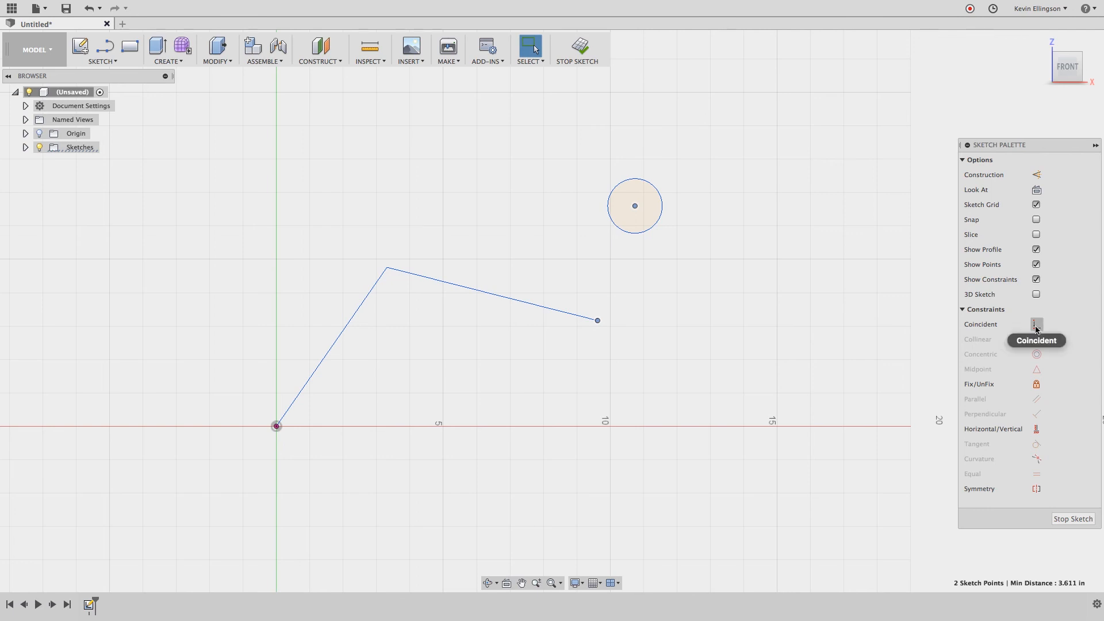
{"action": "left_click", "coordinate": [1035, 324]}
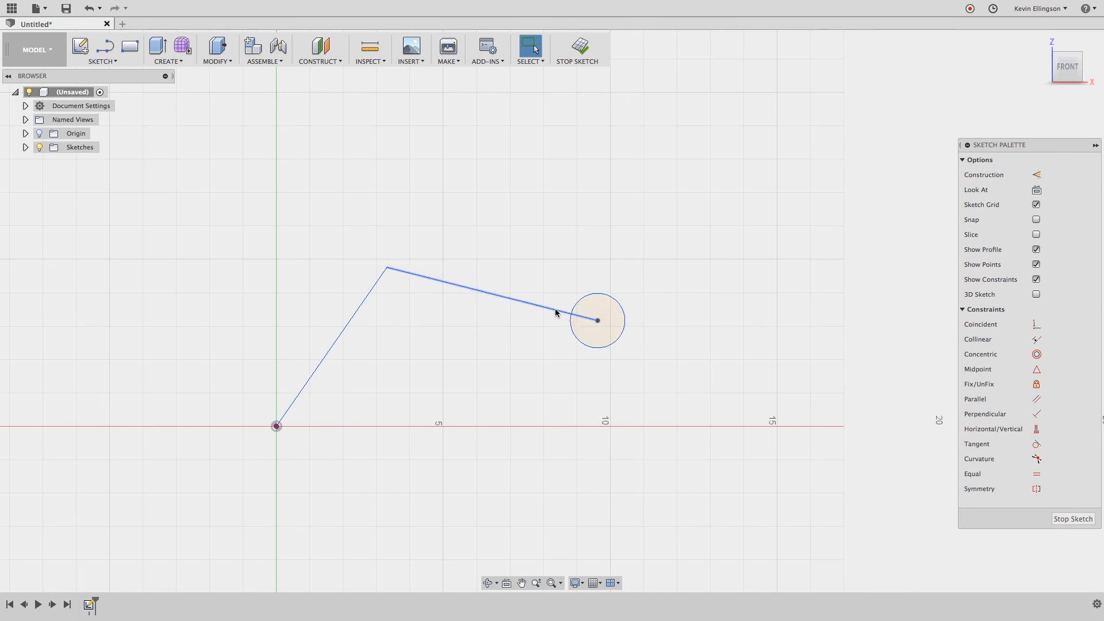
- Drag the line's free endpoint to a new spot, the circle following its centre
{"action": "left_click_drag", "start_coordinate": [596, 321], "coordinate": [574, 279]}
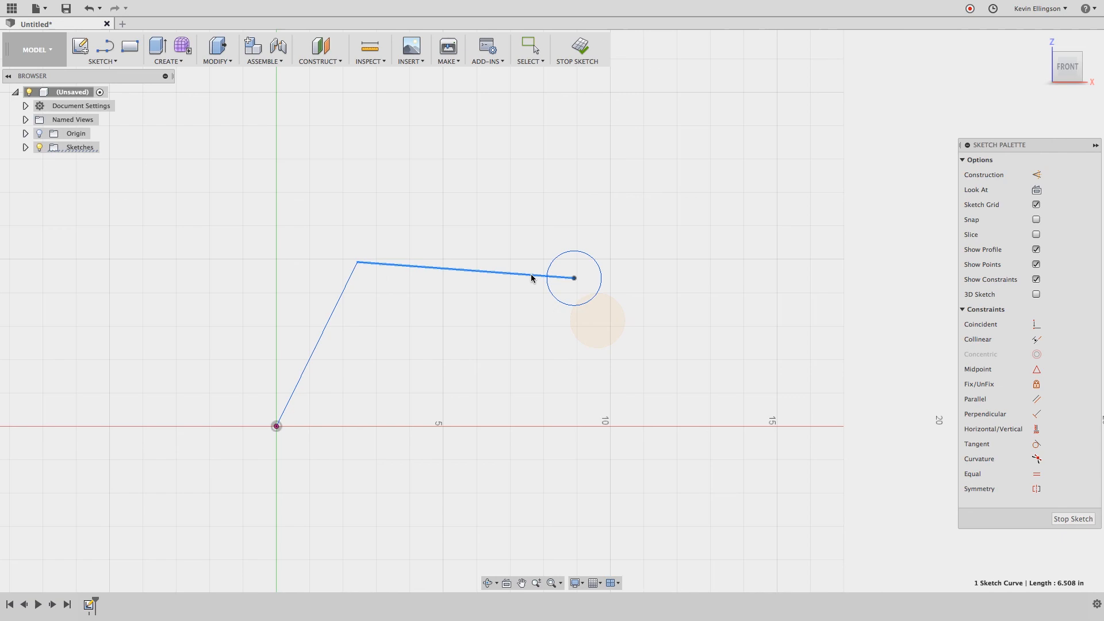